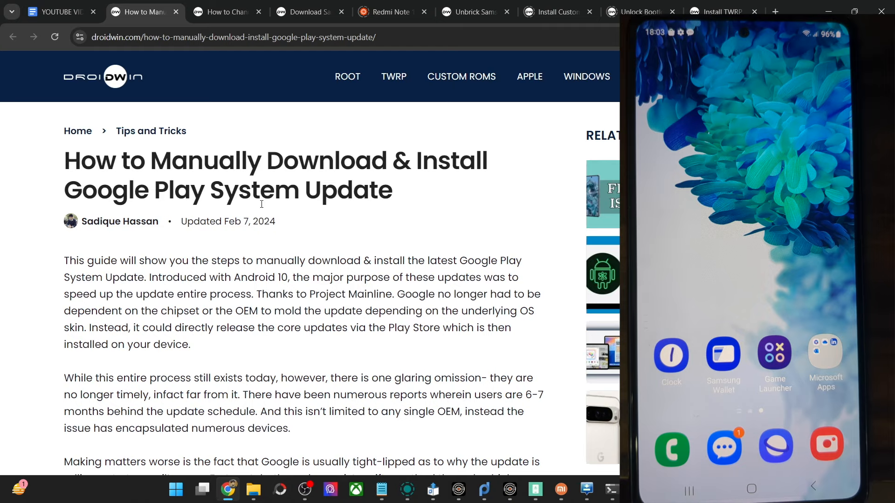
# Step: Follow the article's direct link to APKMirror's Main components page and reach its All versions list
pyautogui.doubleClick(370, 294)
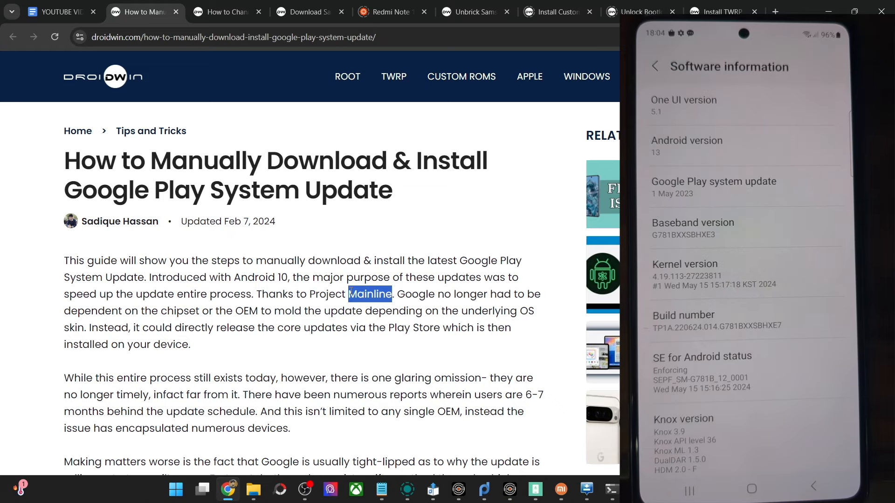
pyautogui.scroll(-3)
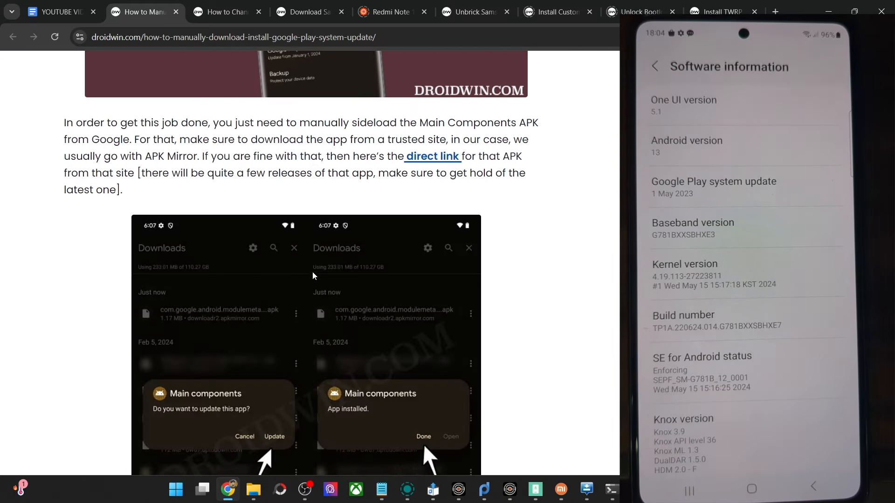
pyautogui.moveTo(432, 155)
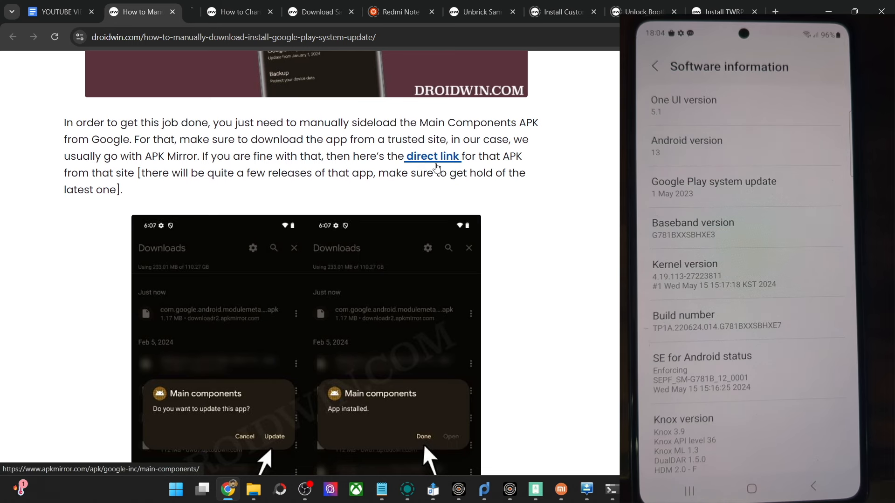
pyautogui.click(432, 156)
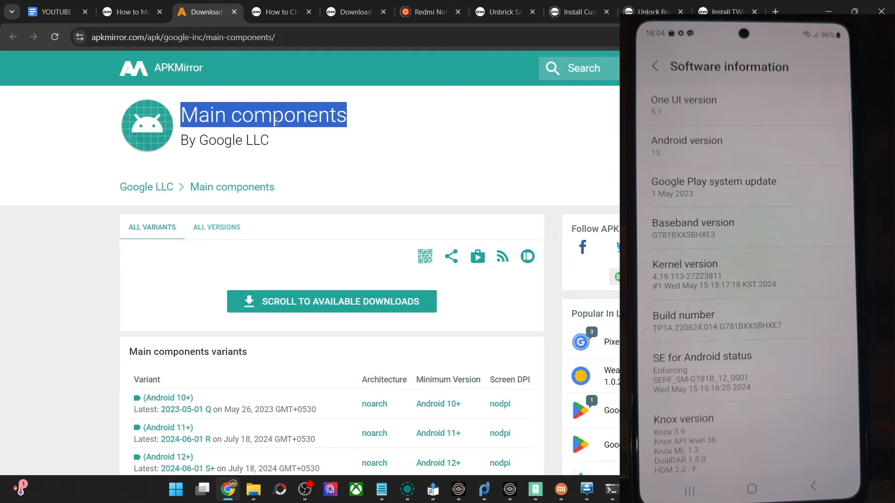
pyautogui.moveTo(223, 141)
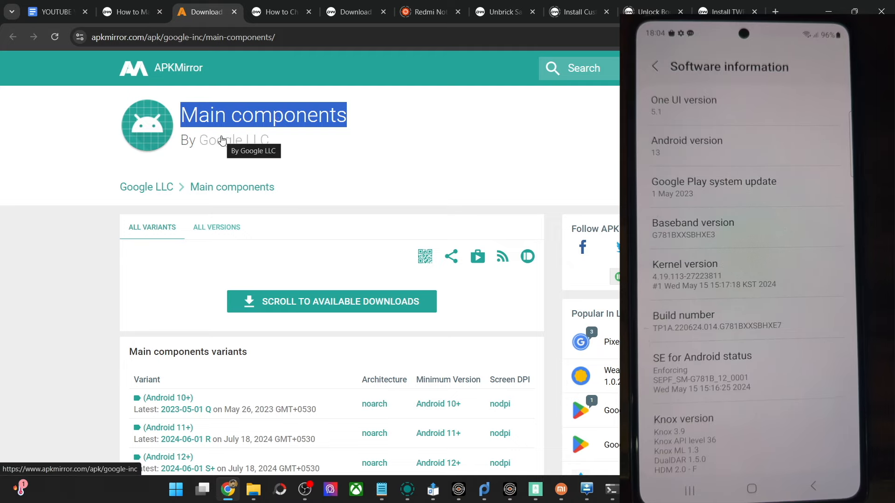
pyautogui.moveTo(222, 202)
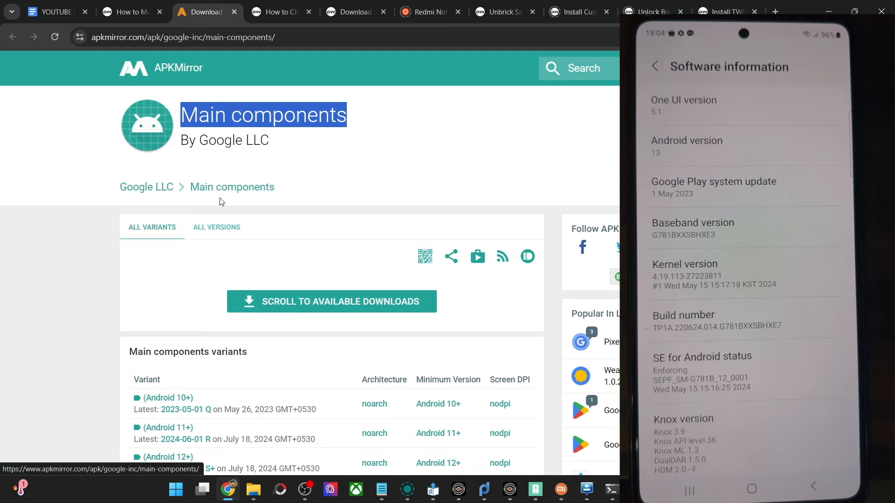
pyautogui.scroll(-3)
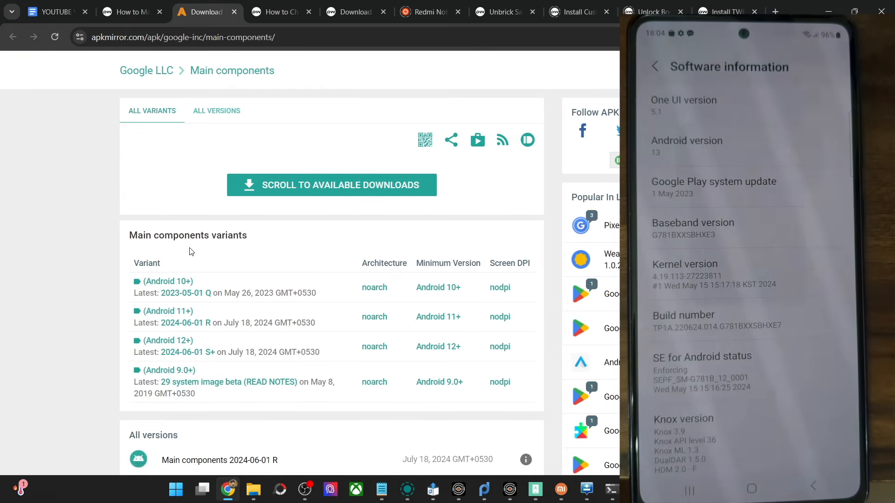
pyautogui.scroll(-3)
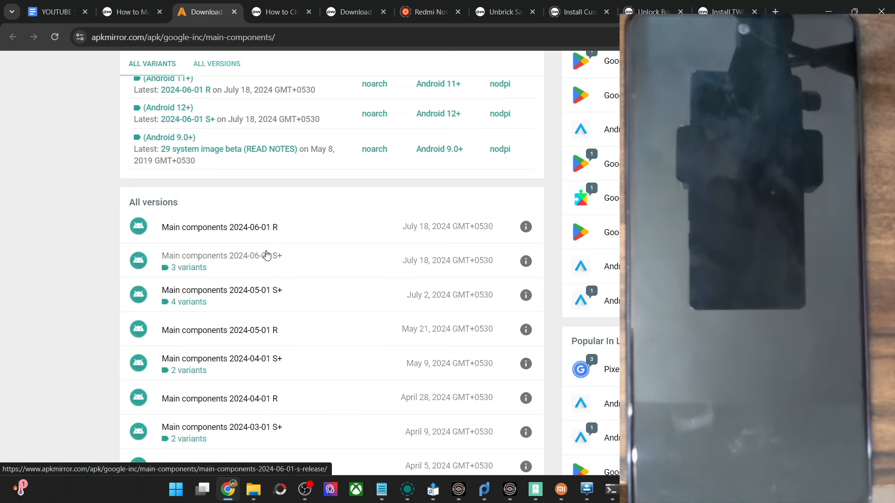
# Step: Choose the 2024-06-01 S+ release's July 18 variant and download the Android 12+ APK
pyautogui.click(221, 255)
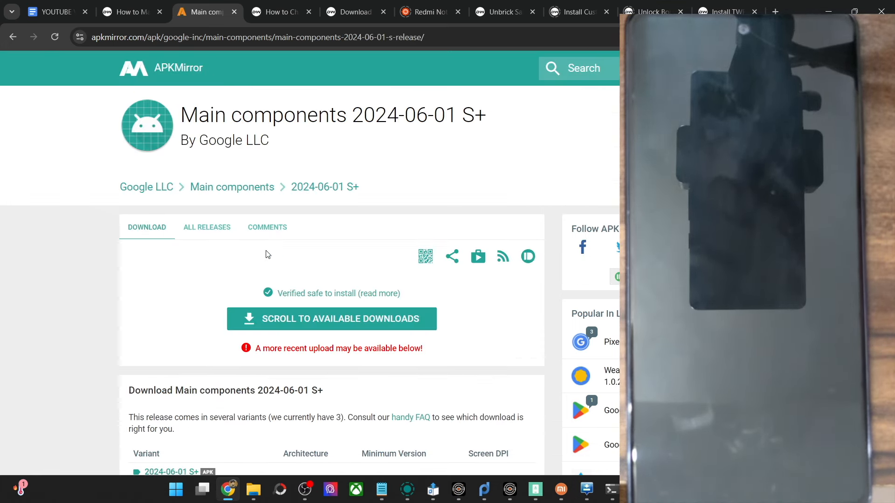
pyautogui.scroll(-3)
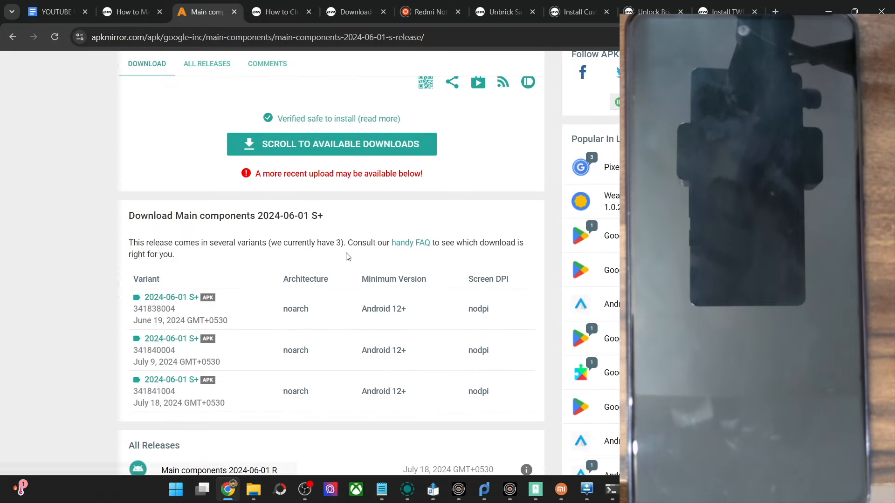
pyautogui.moveTo(372, 309)
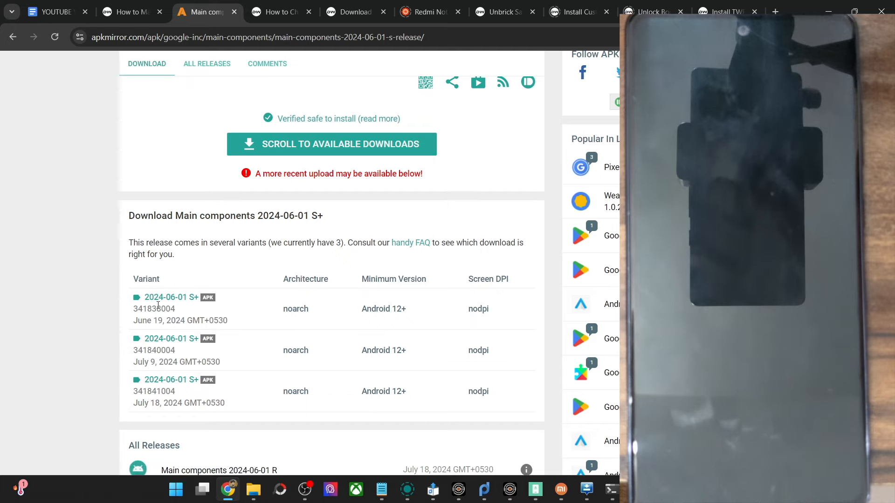
pyautogui.moveTo(171, 379)
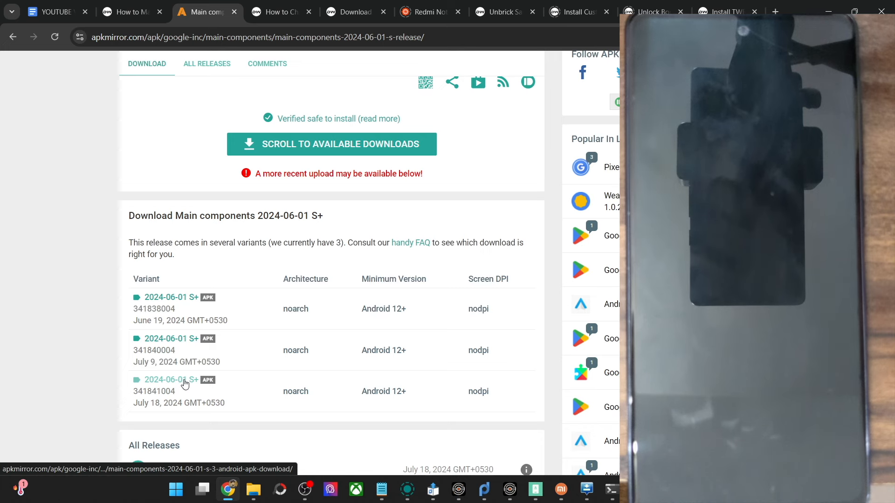
pyautogui.click(172, 379)
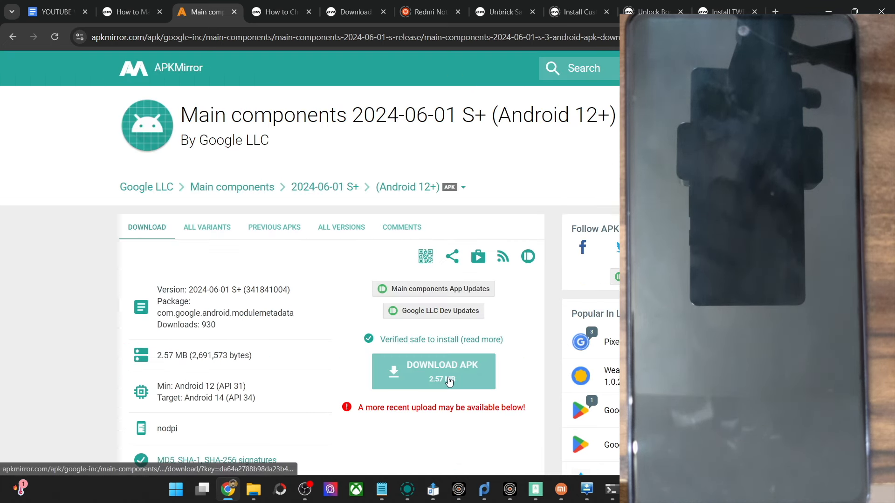
pyautogui.click(434, 371)
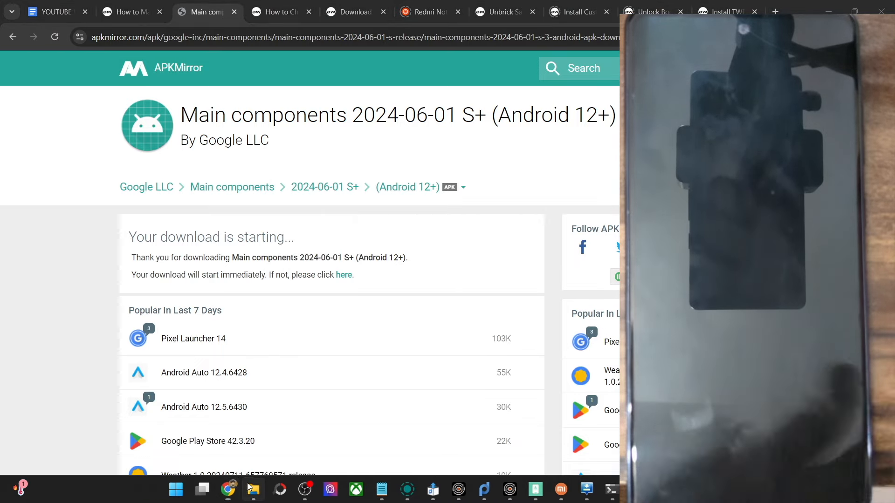
pyautogui.click(254, 490)
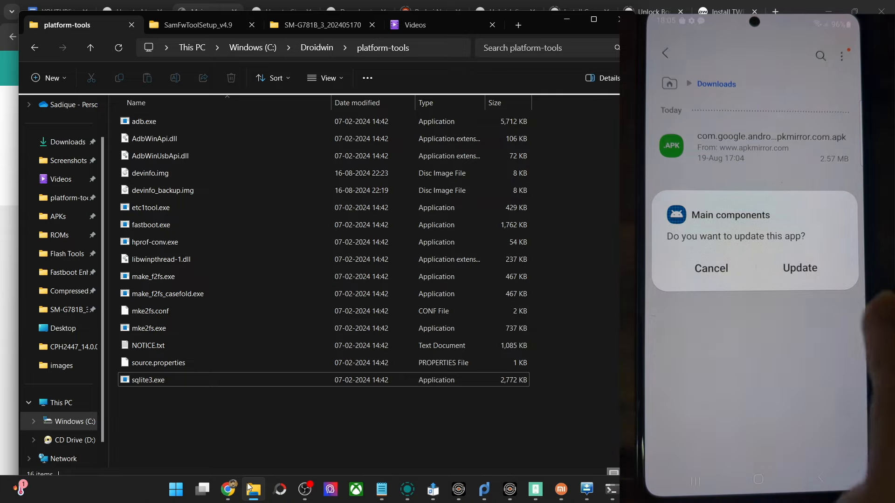
pyautogui.click(799, 269)
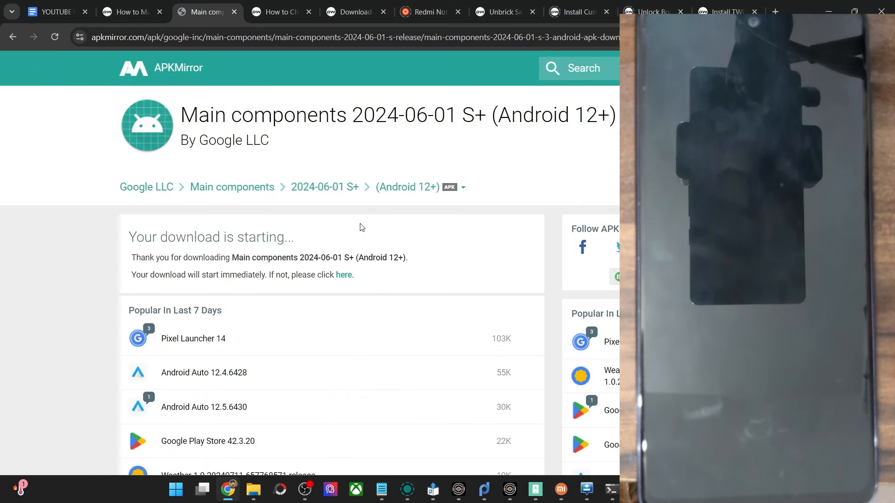
pyautogui.moveTo(304, 214)
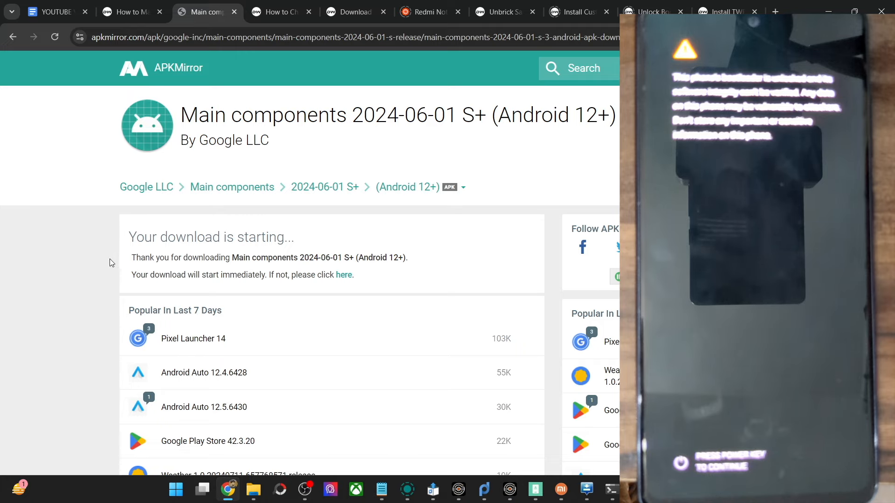
pyautogui.moveTo(0, 239)
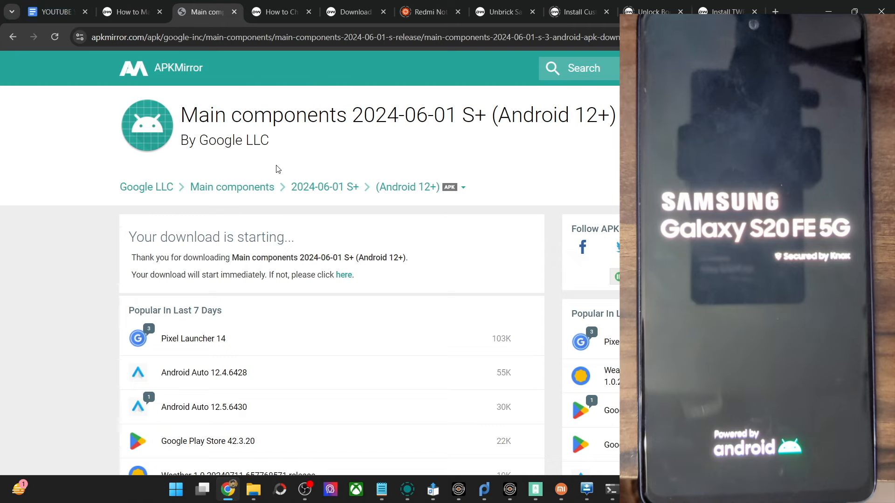
pyautogui.moveTo(303, 108)
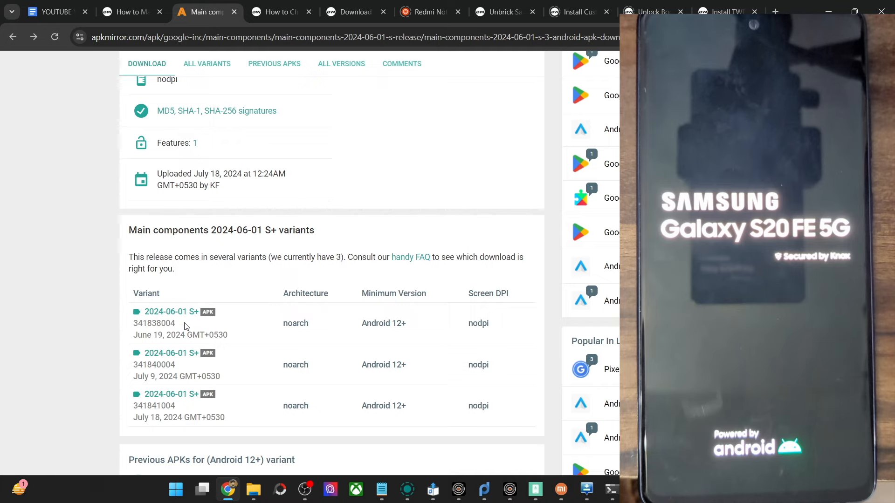
pyautogui.doubleClick(374, 324)
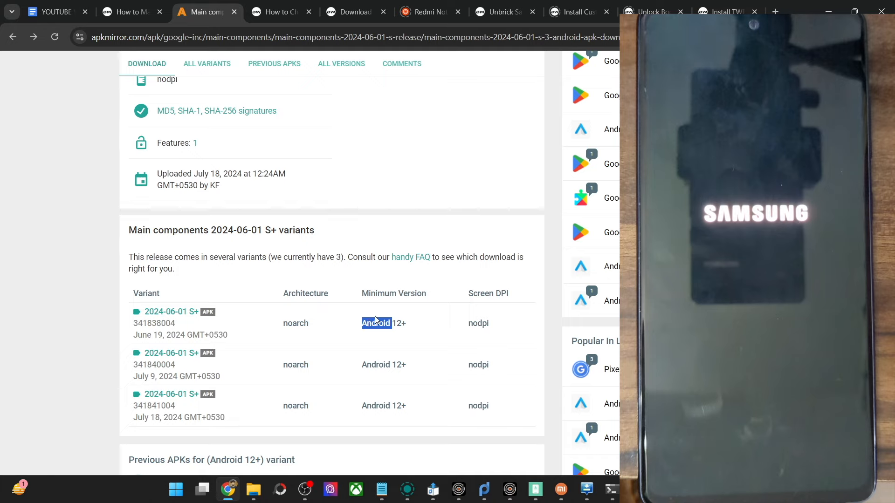
pyautogui.moveTo(454, 302)
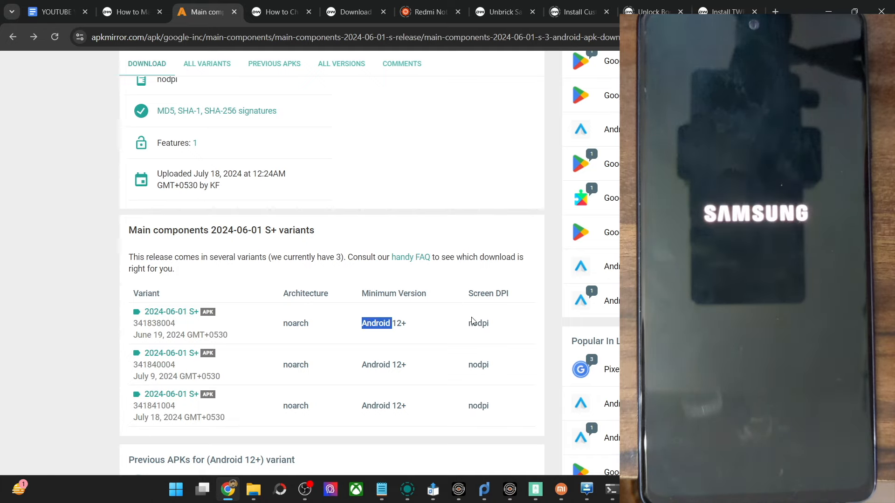
pyautogui.moveTo(342, 388)
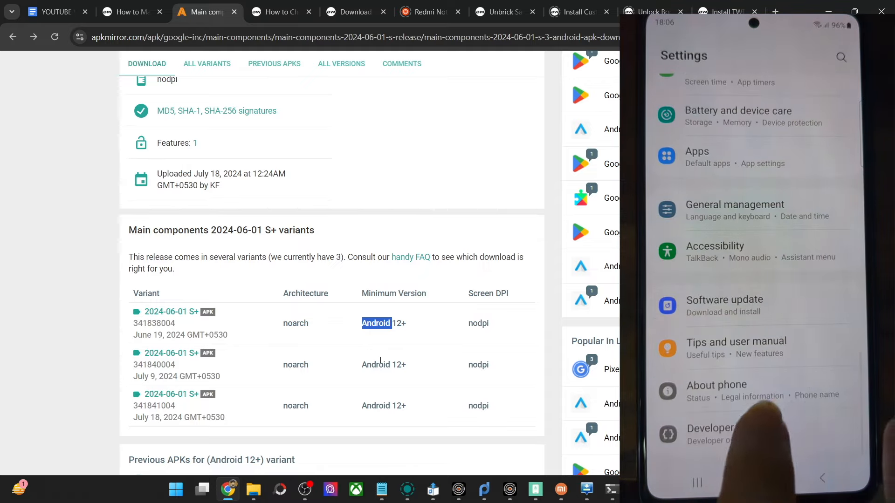
# Step: Return to the DroidWin 'How to Manually Download' guide at its Main Components sideloading section
pyautogui.click(742, 389)
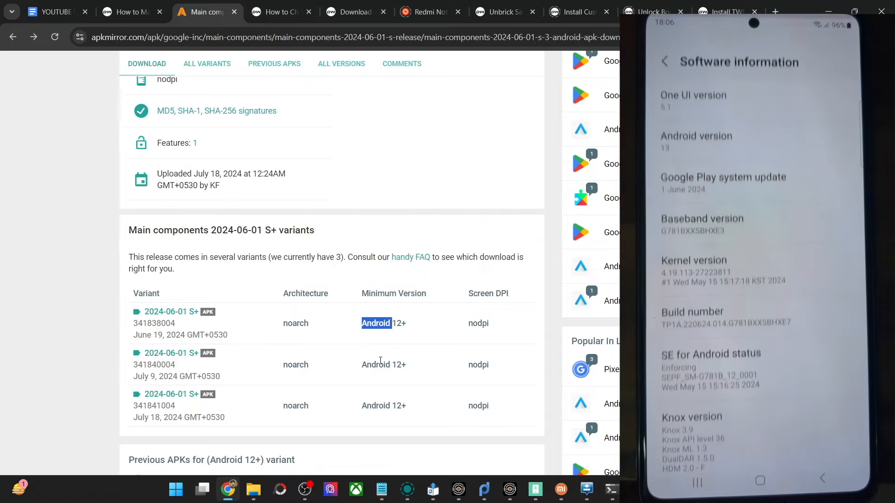
pyautogui.scroll(-3)
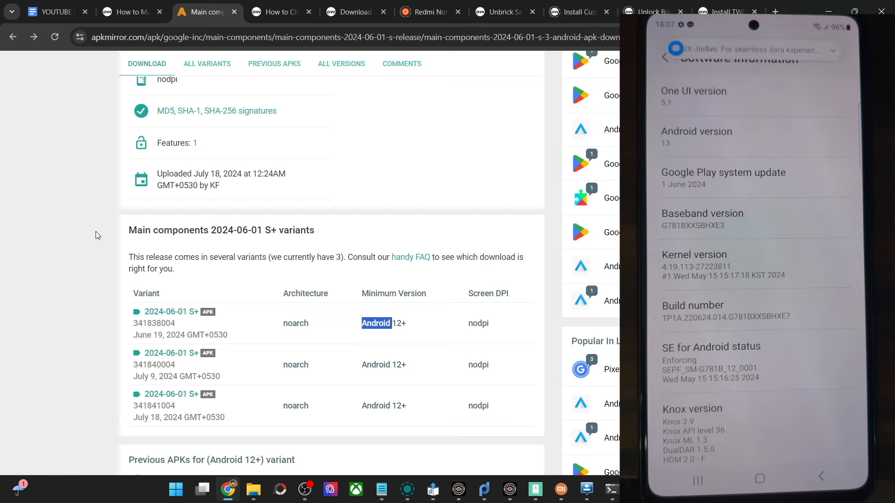
pyautogui.click(130, 11)
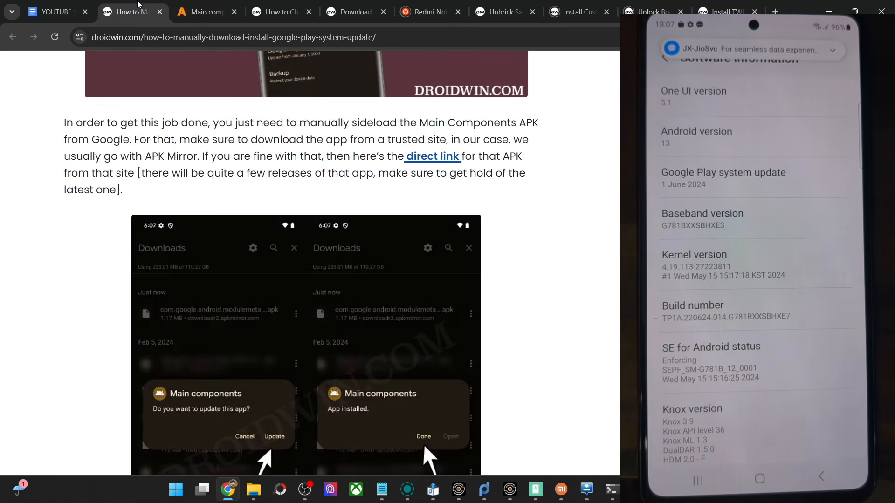
pyautogui.doubleClick(253, 37)
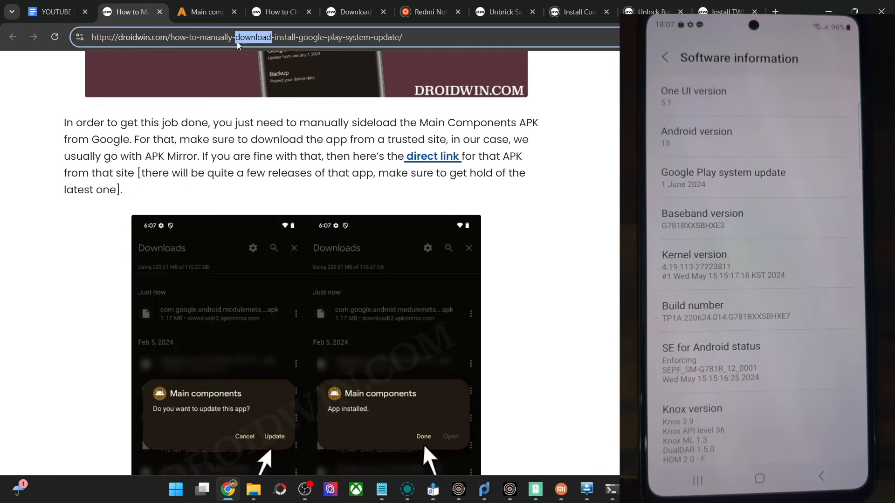
pyautogui.moveTo(431, 156)
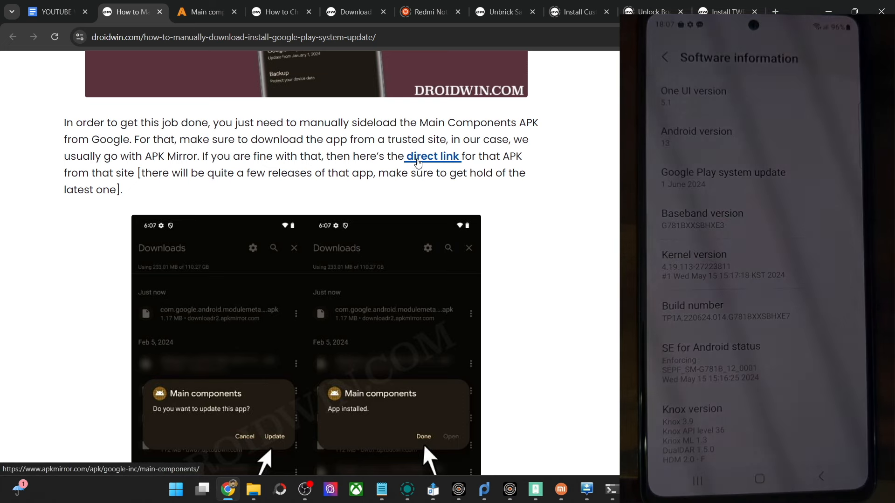
pyautogui.scroll(-3)
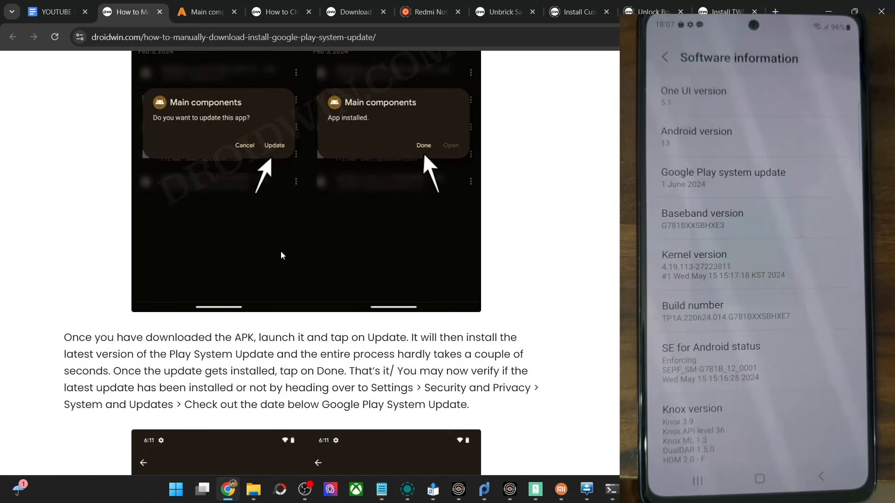
pyautogui.scroll(-3)
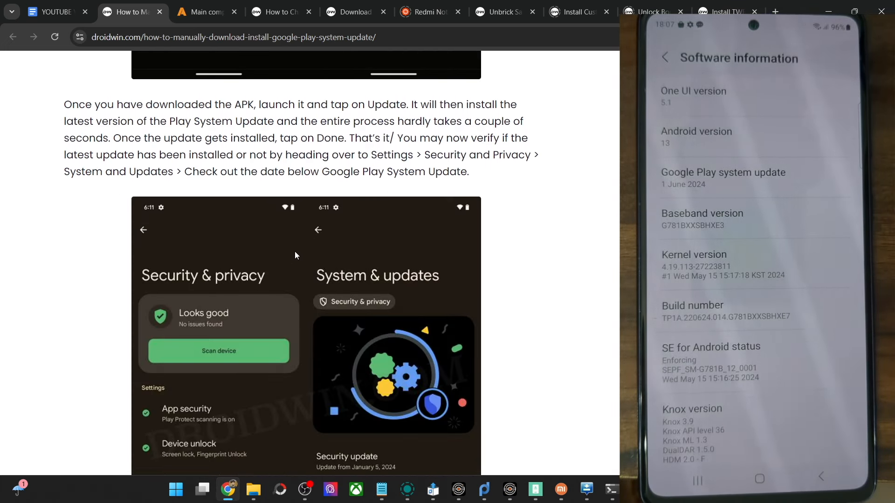
pyautogui.scroll(-3)
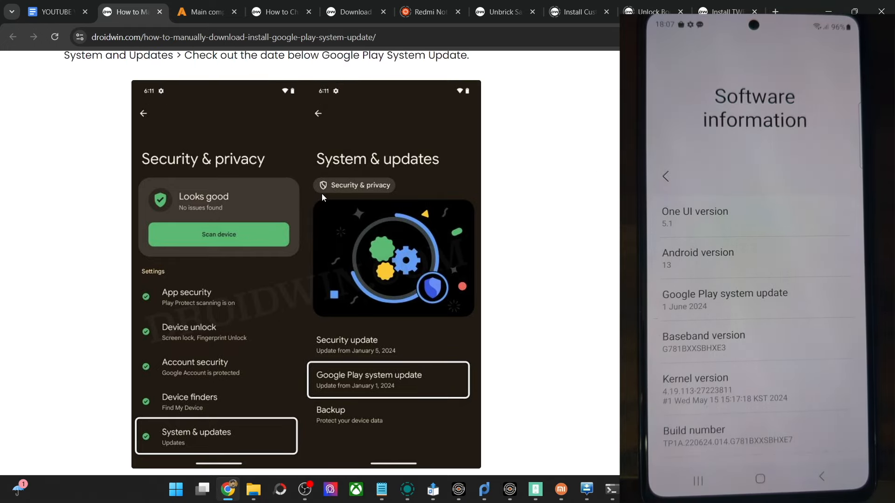
pyautogui.scroll(-3)
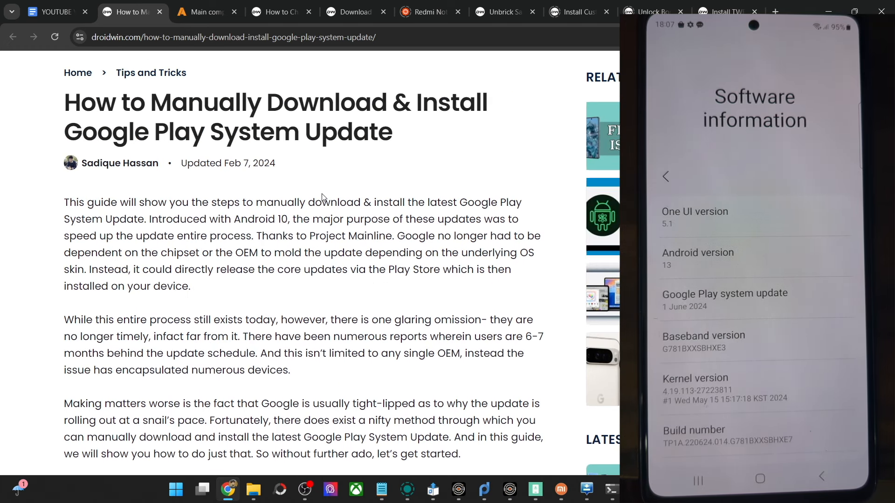
pyautogui.scroll(-3)
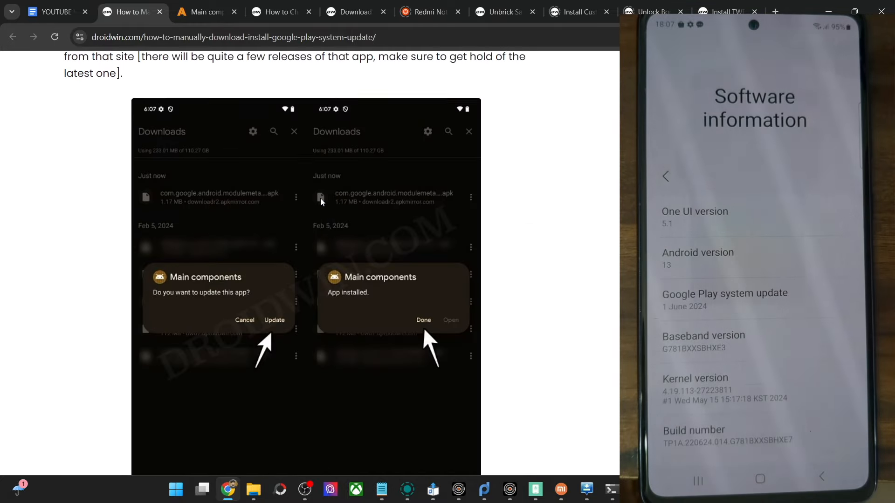